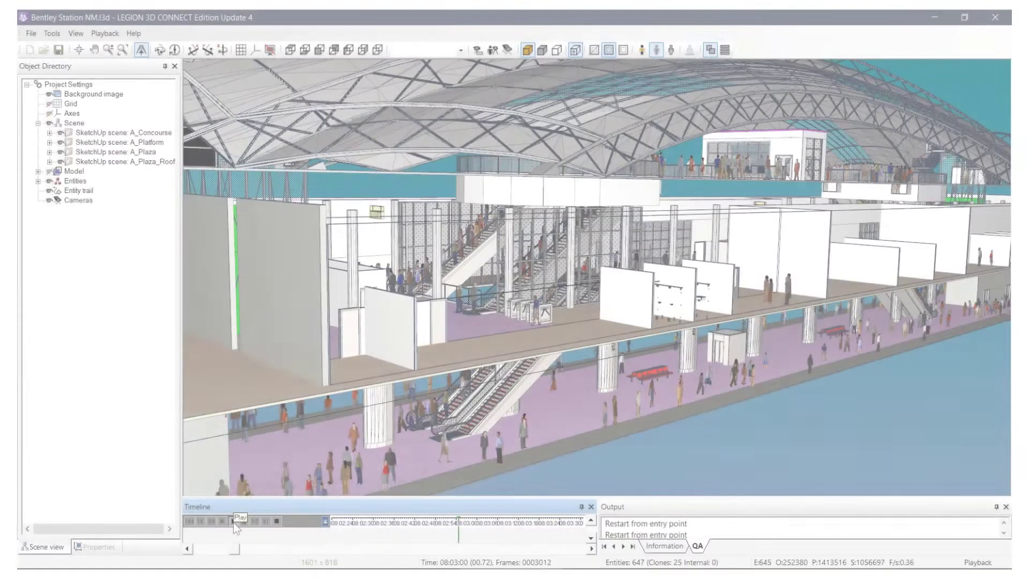
- Start Timeline playback so crowds flow through the concourse and lower platforms
click(253, 521)
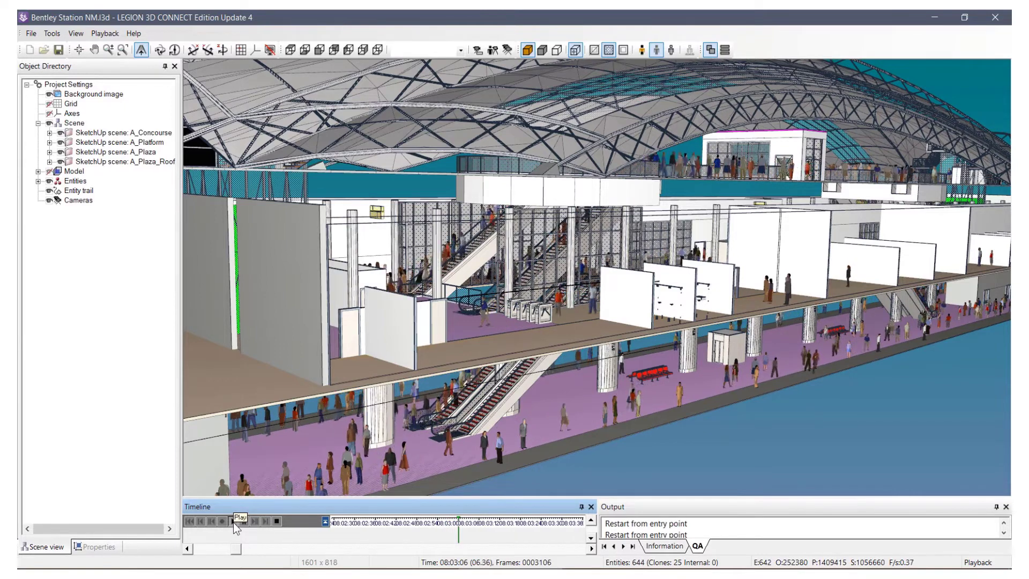
click(241, 521)
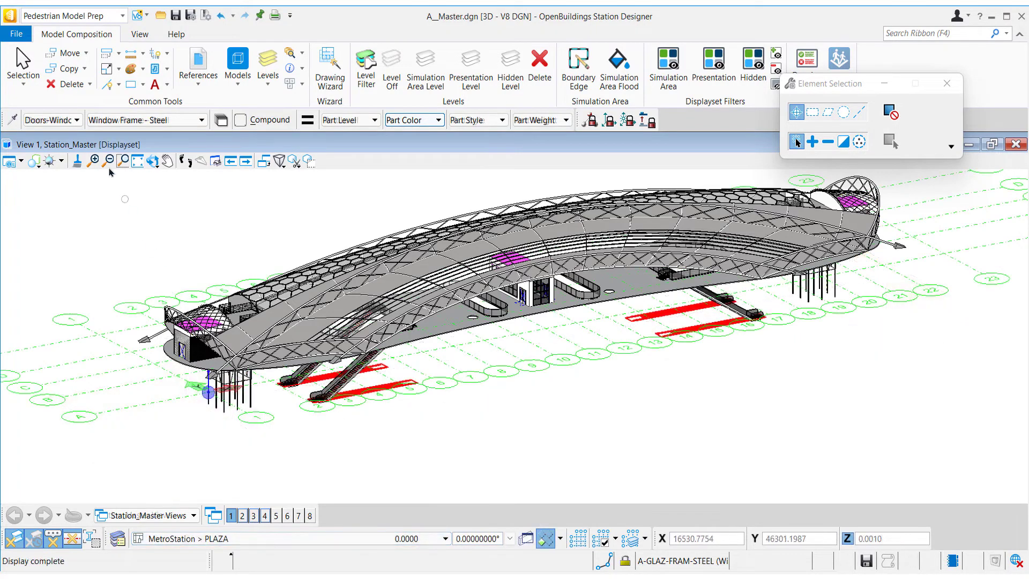
- Bring up A_Master.dgn in View 1 to review the curved lattice roof model
click(16, 34)
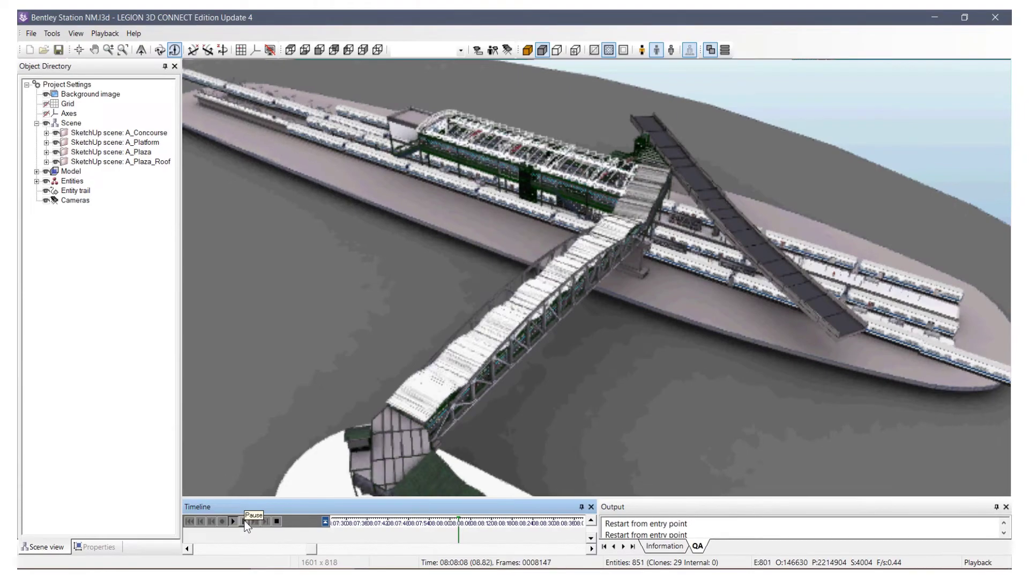
- Pause, then resume playback from platform cameras showing trains and walking passengers
click(232, 521)
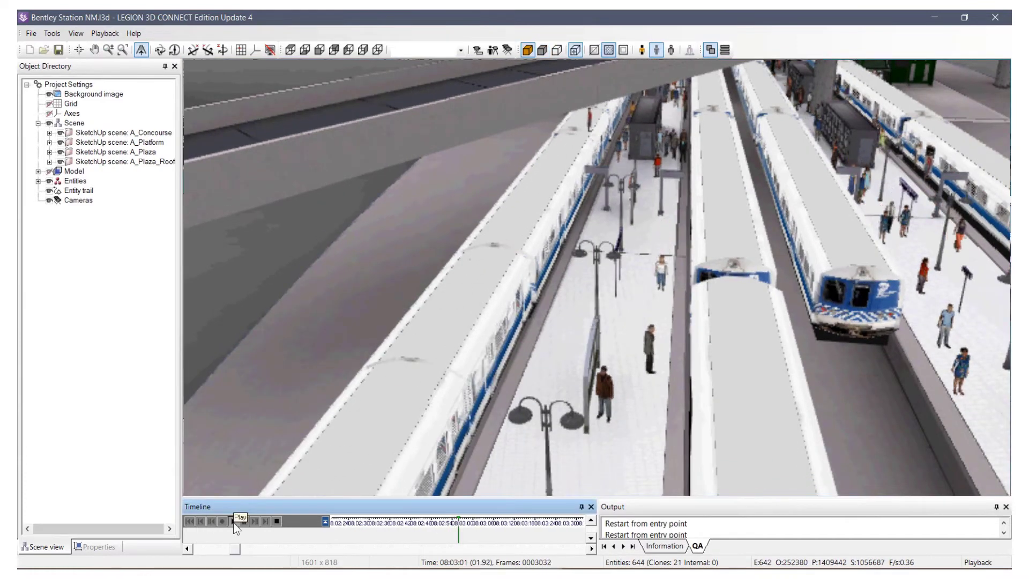
click(241, 521)
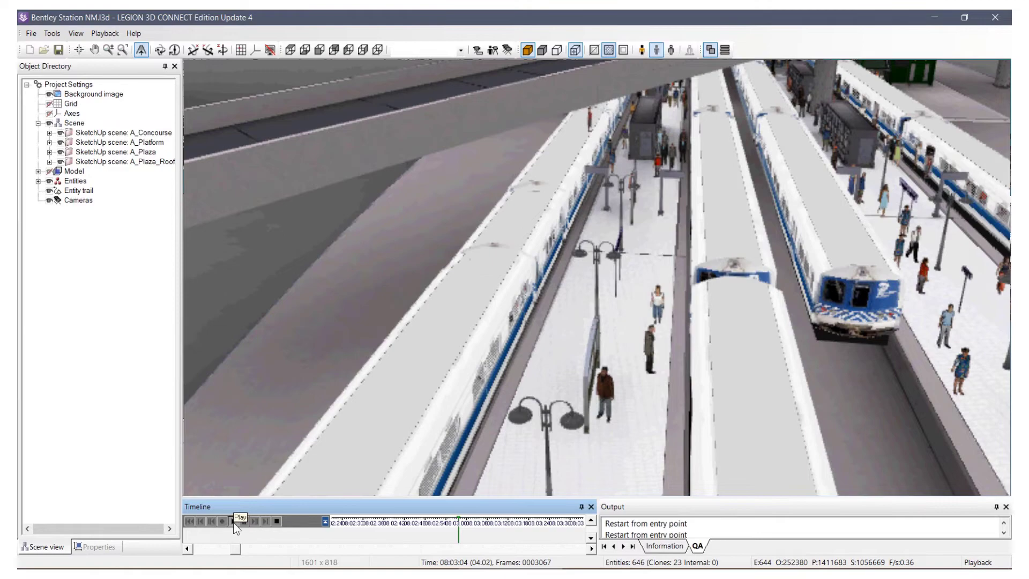
click(241, 520)
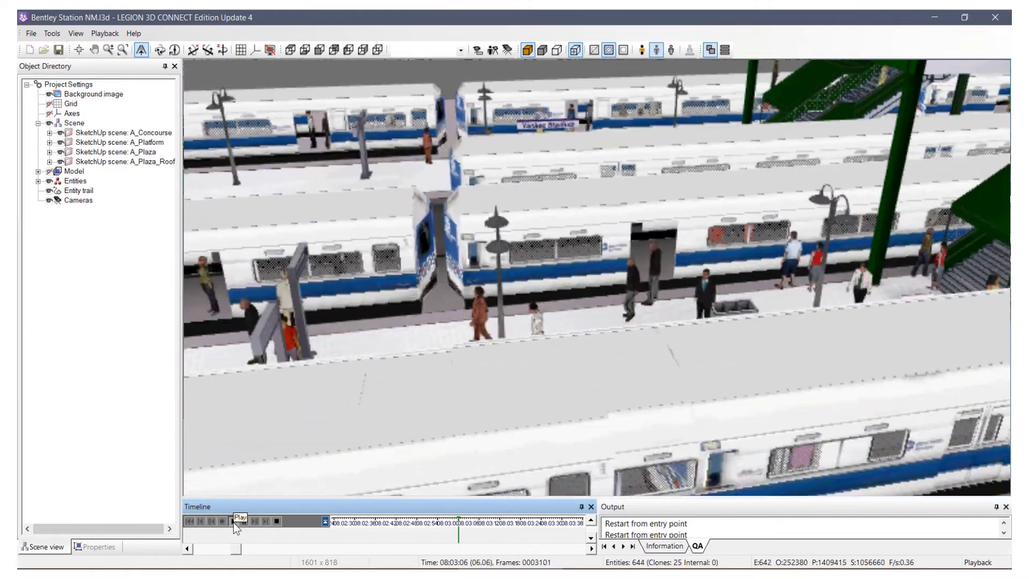